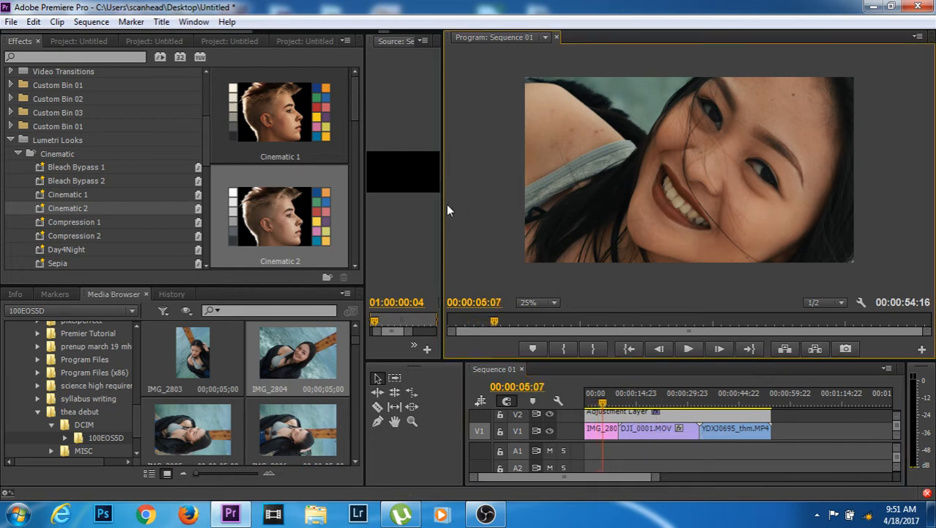
pyautogui.moveTo(442, 185)
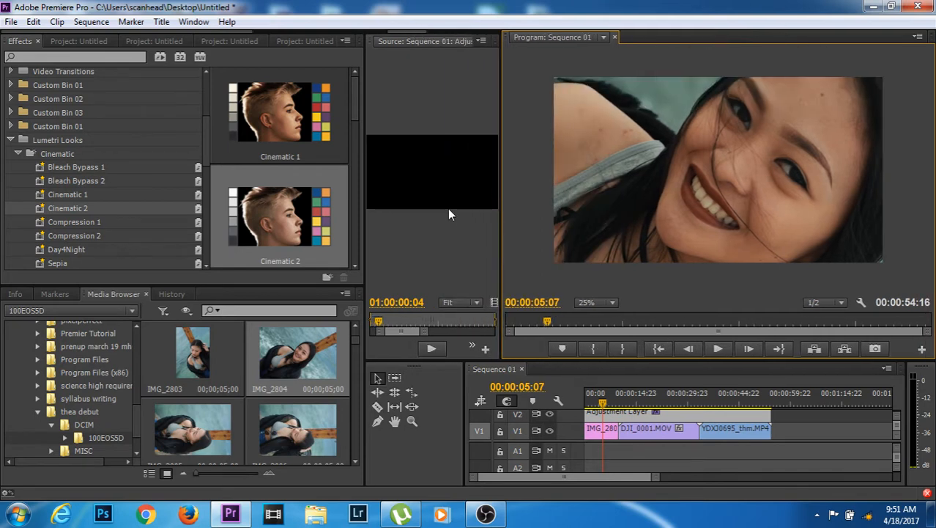
pyautogui.moveTo(450, 203)
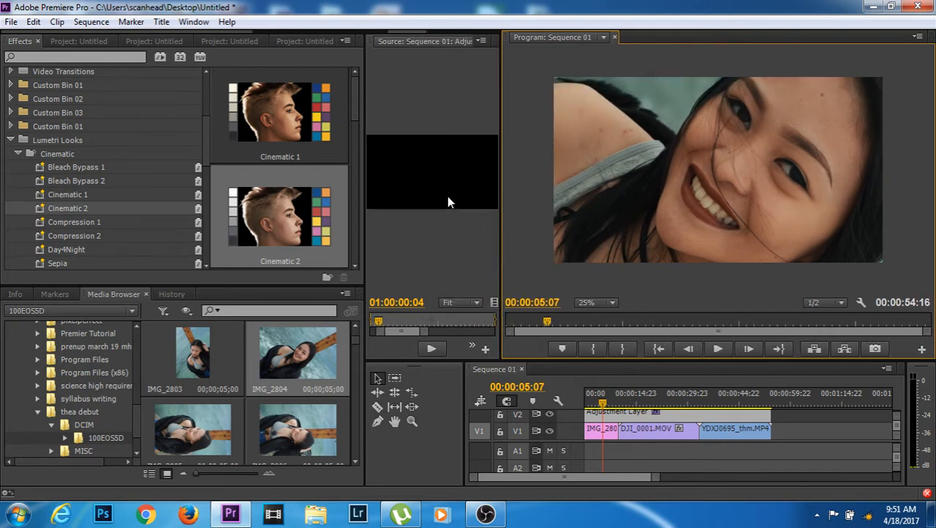
# Step: Open the Window menu to see which panels can be shown
pyautogui.click(193, 21)
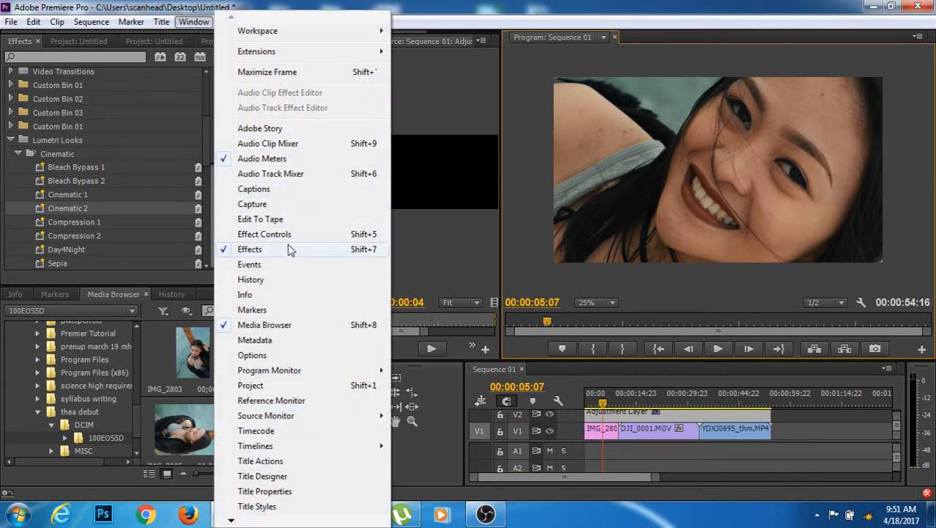
pyautogui.moveTo(296, 234)
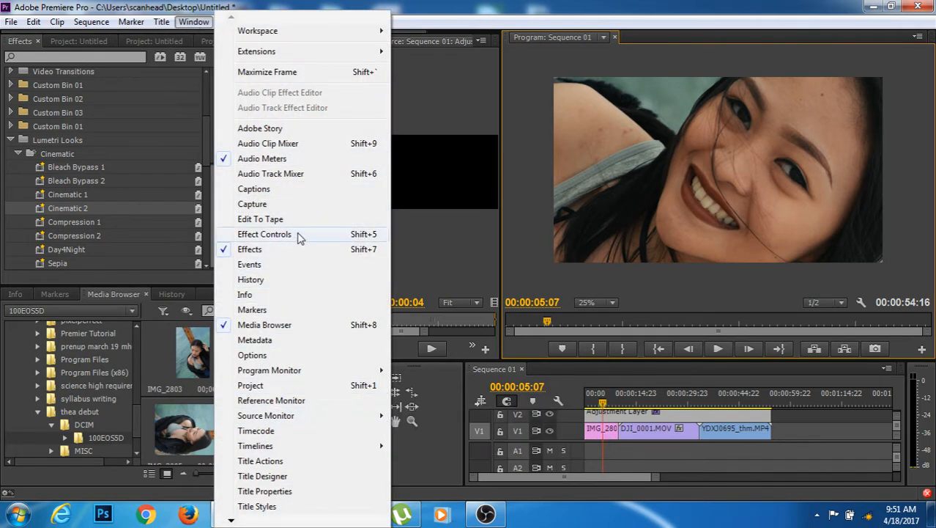
# Step: Show Effect Controls and load the vsco1.3dl, then vsco2_film.cube, looks into Lumetri
pyautogui.click(264, 234)
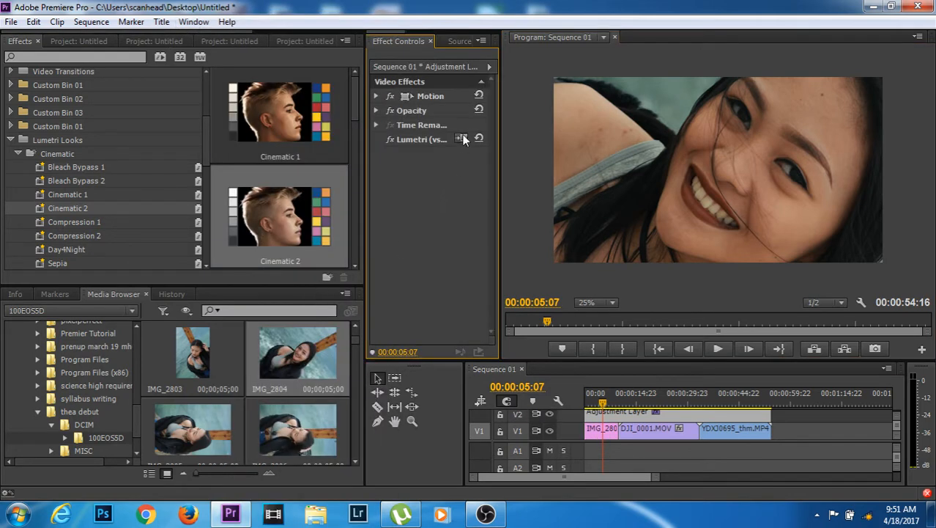
pyautogui.click(462, 139)
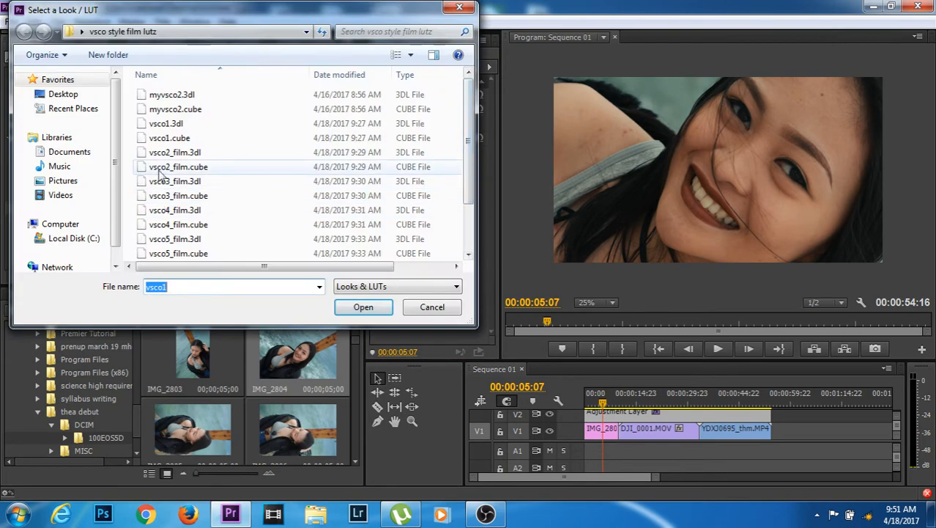
pyautogui.click(166, 123)
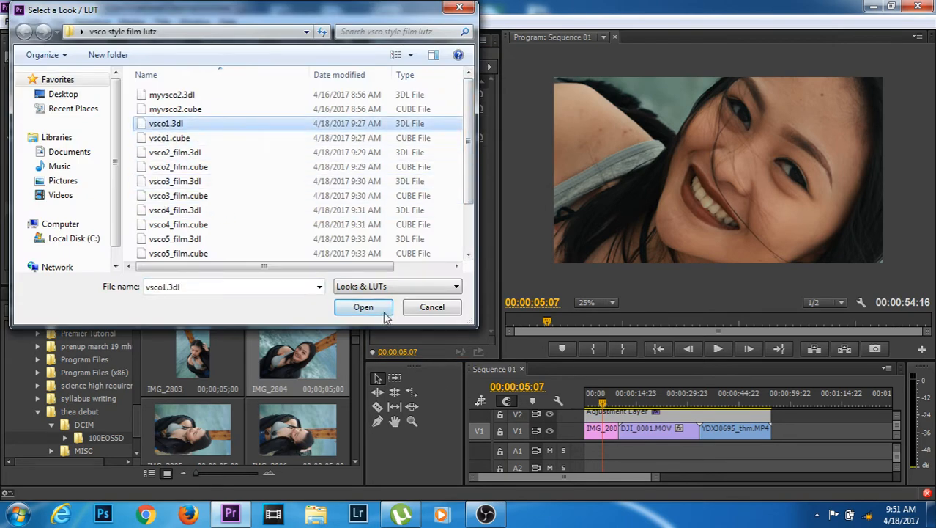
pyautogui.click(363, 307)
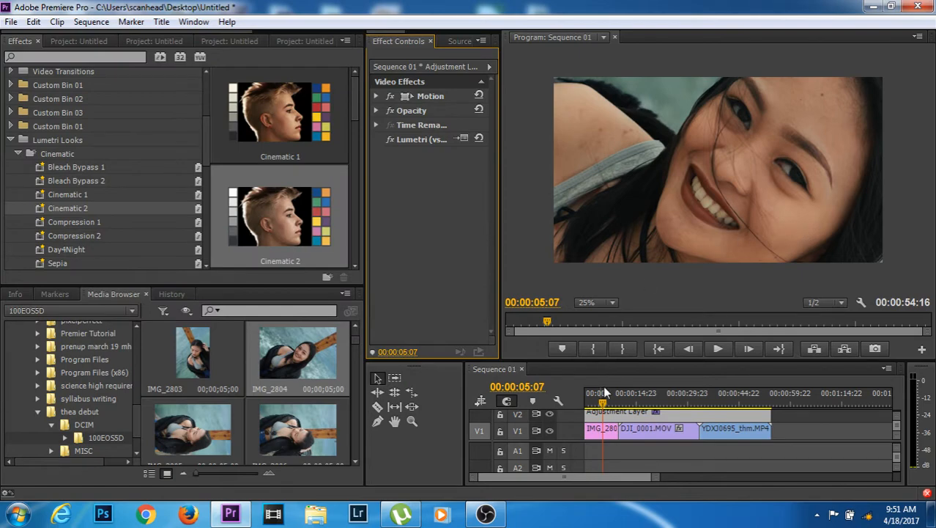
pyautogui.click(463, 138)
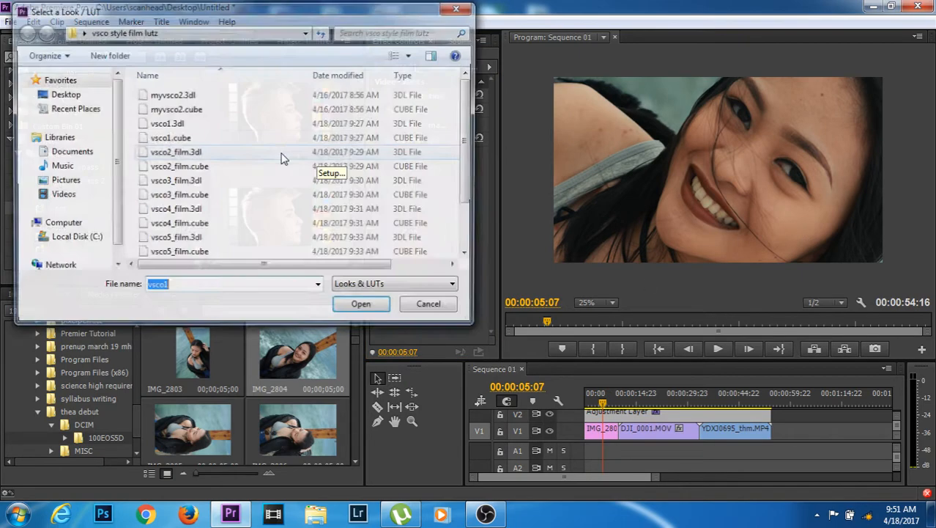
pyautogui.click(179, 166)
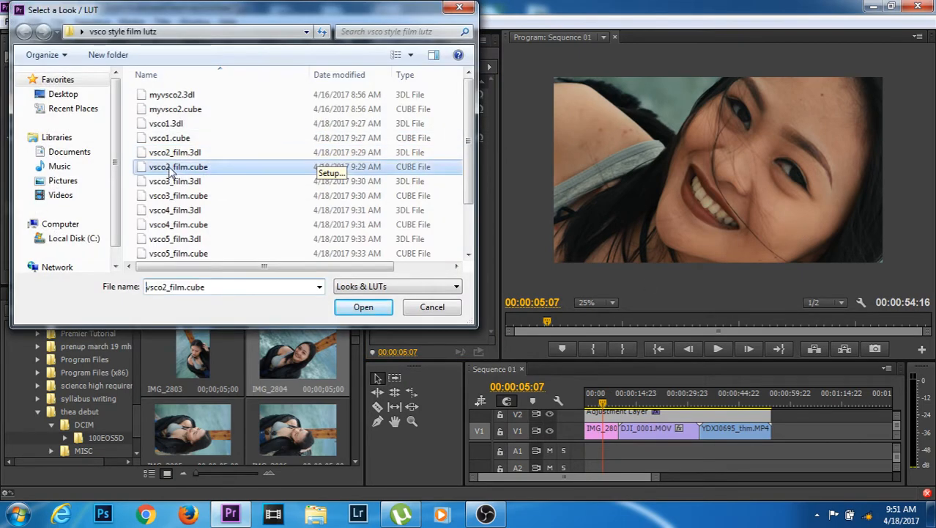
pyautogui.click(362, 306)
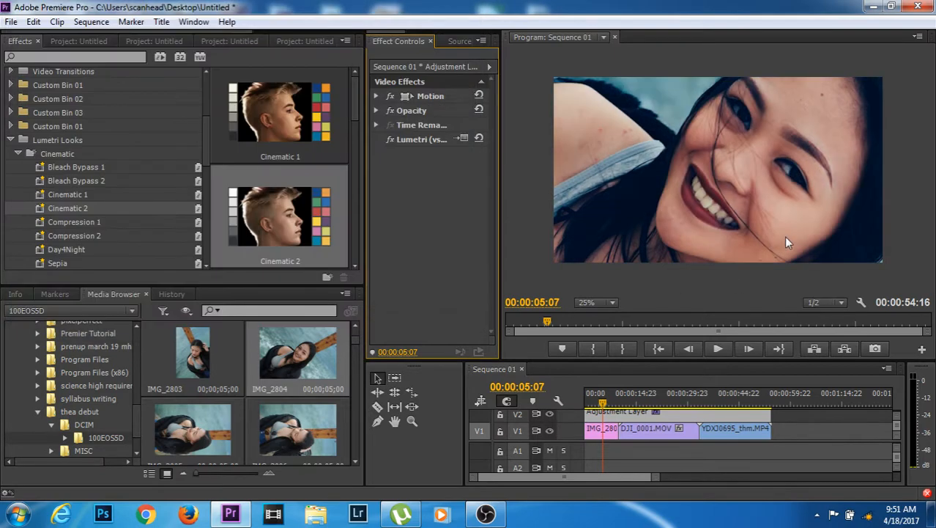
pyautogui.moveTo(461, 172)
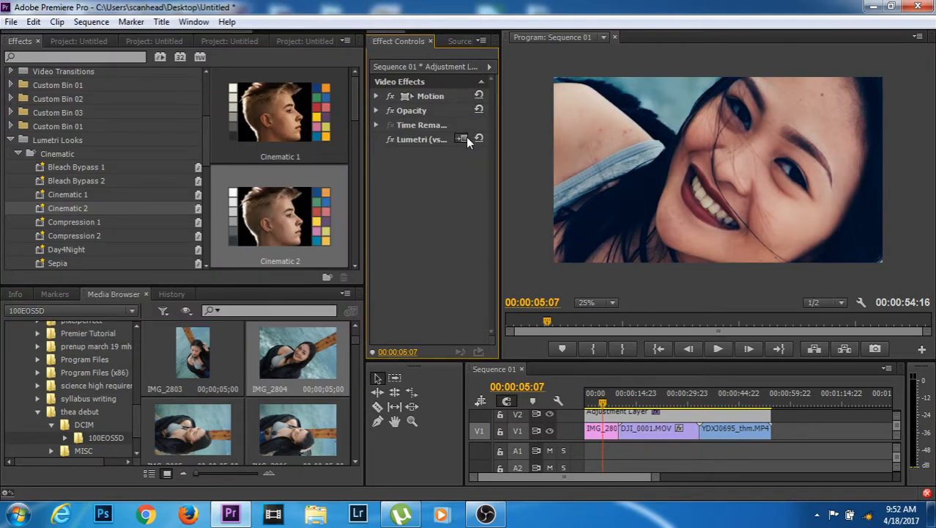
# Step: Swap in the vsco3_film.cube and then vsco4_film.cube looks on the portrait
pyautogui.click(461, 139)
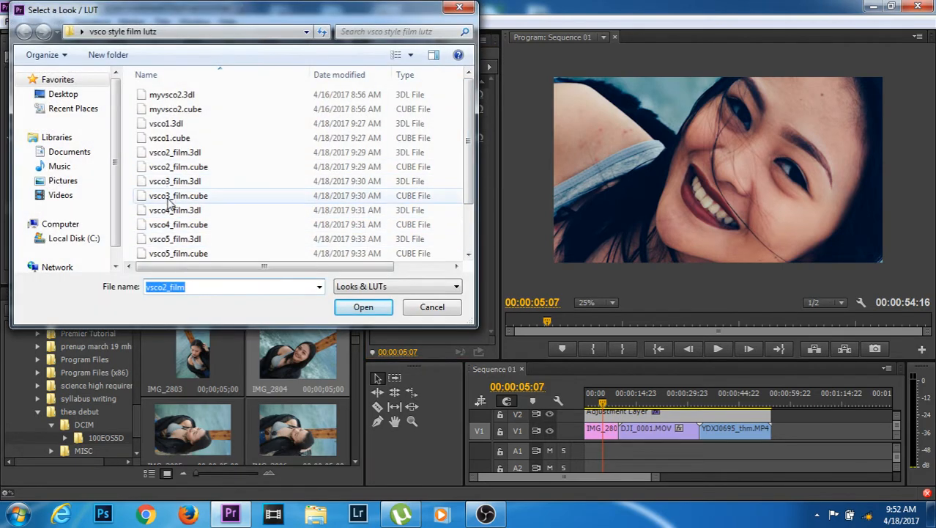
pyautogui.click(363, 307)
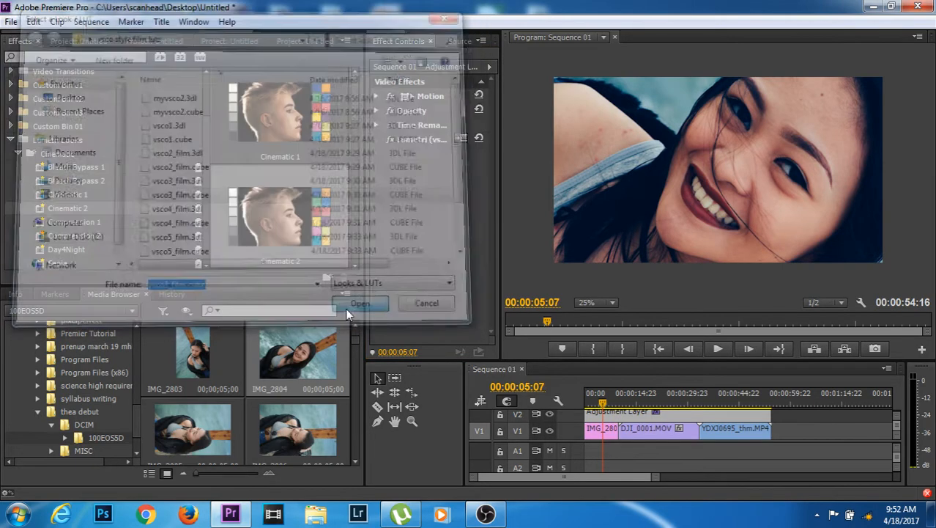
pyautogui.click(360, 302)
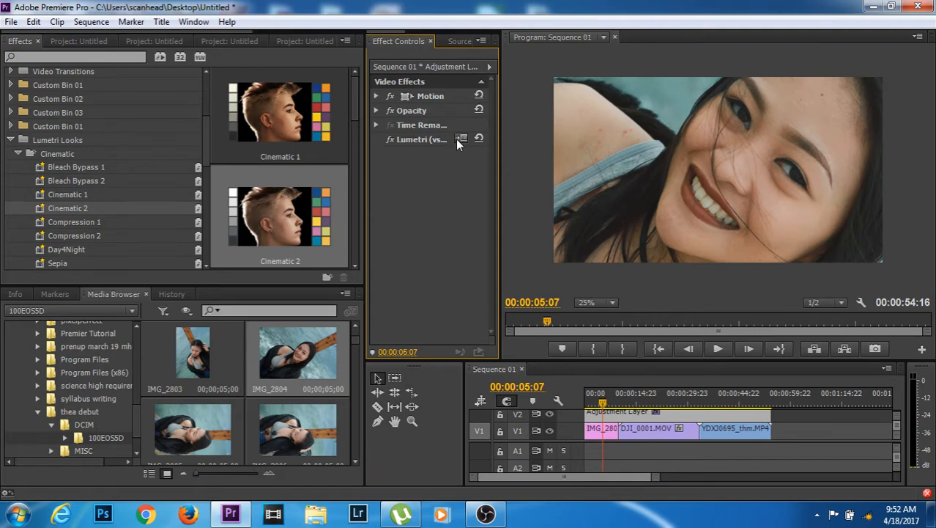
pyautogui.click(461, 139)
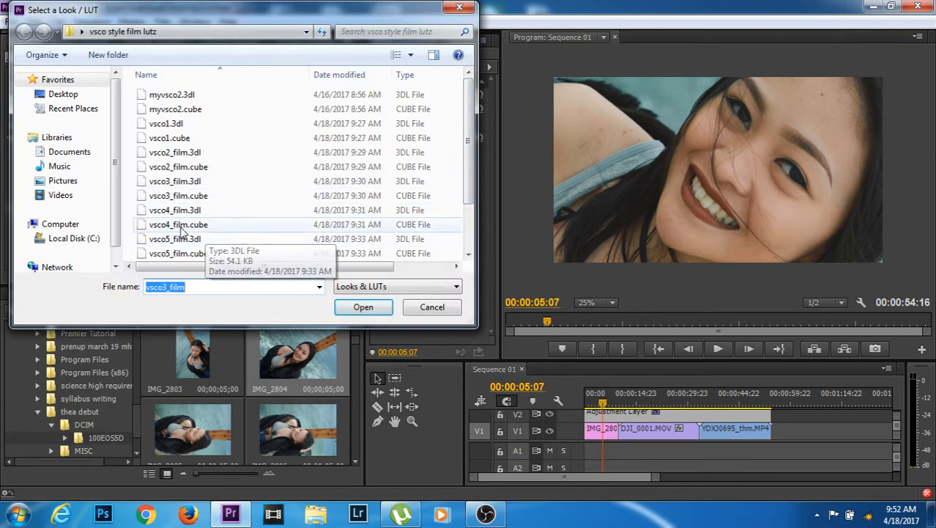
pyautogui.click(363, 307)
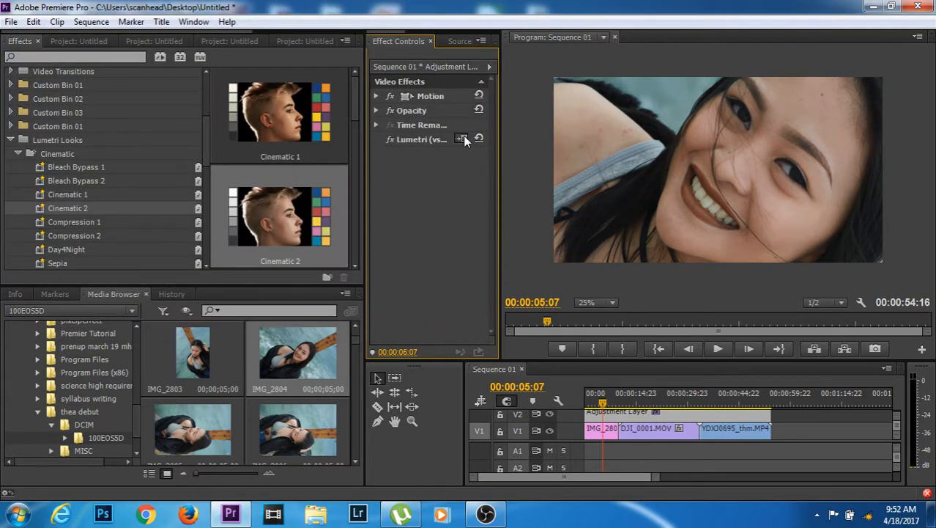
# Step: Preview the vsco5 and vsco6_film.cube looks on the portrait clip
pyautogui.click(462, 139)
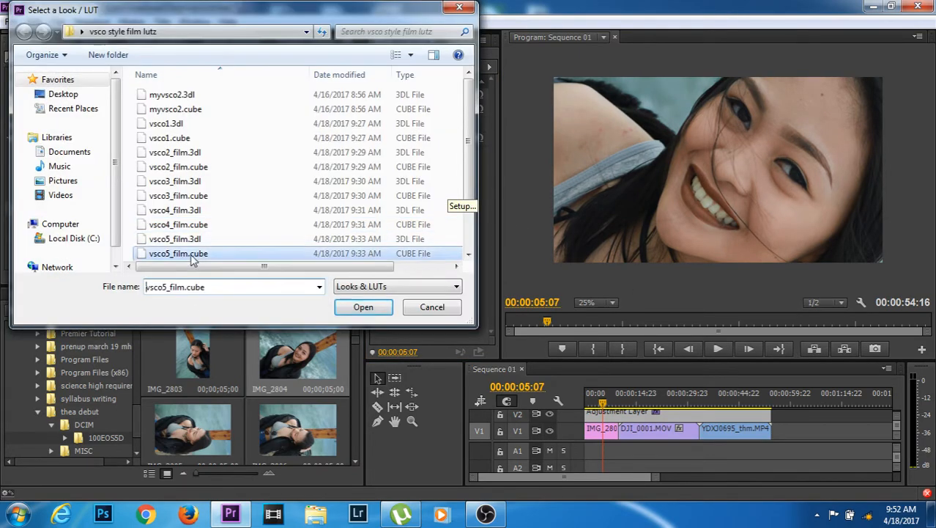
pyautogui.click(363, 306)
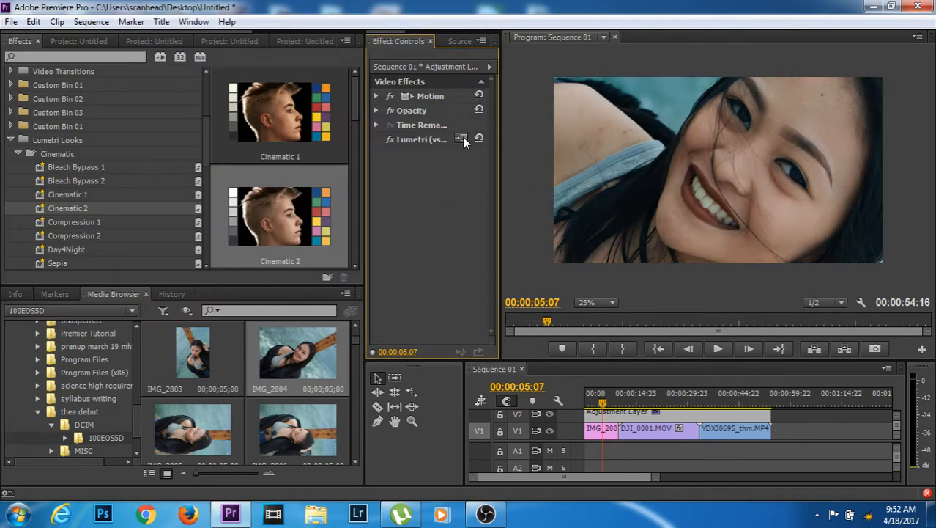
pyautogui.click(462, 139)
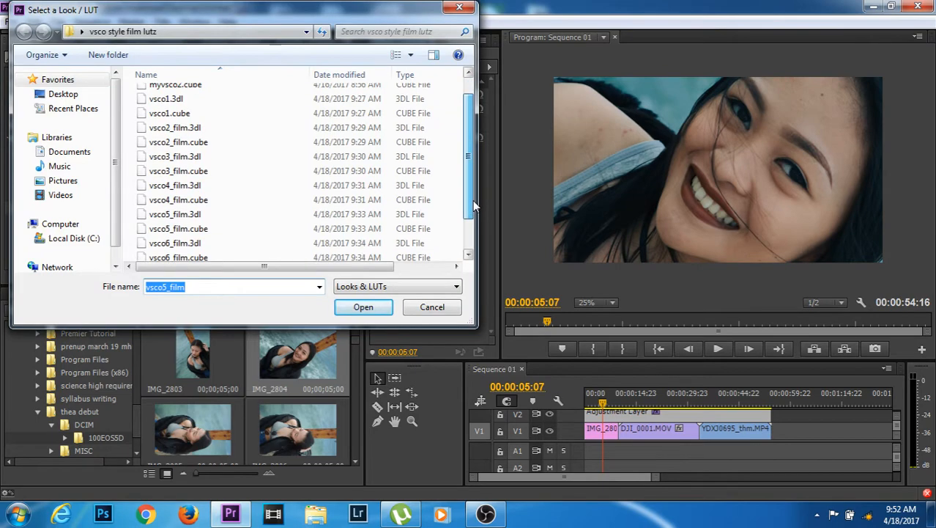
pyautogui.click(178, 227)
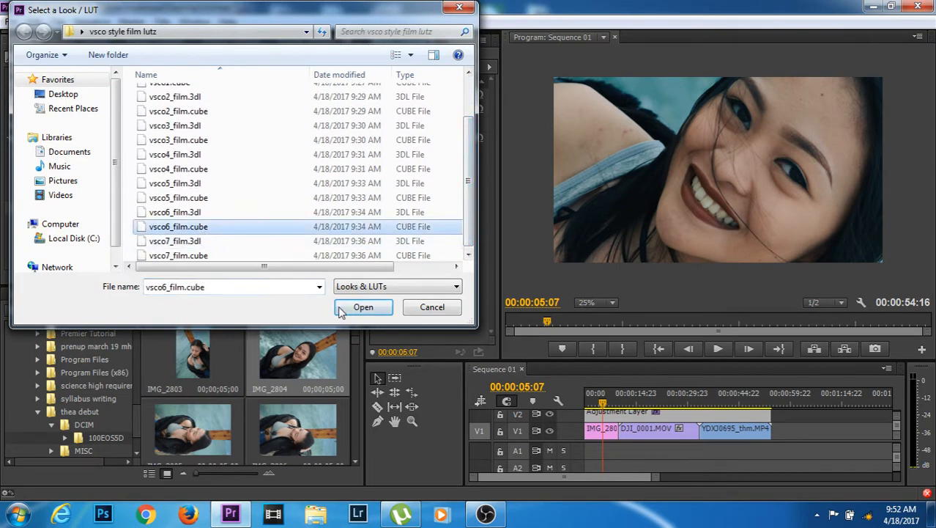
pyautogui.click(362, 306)
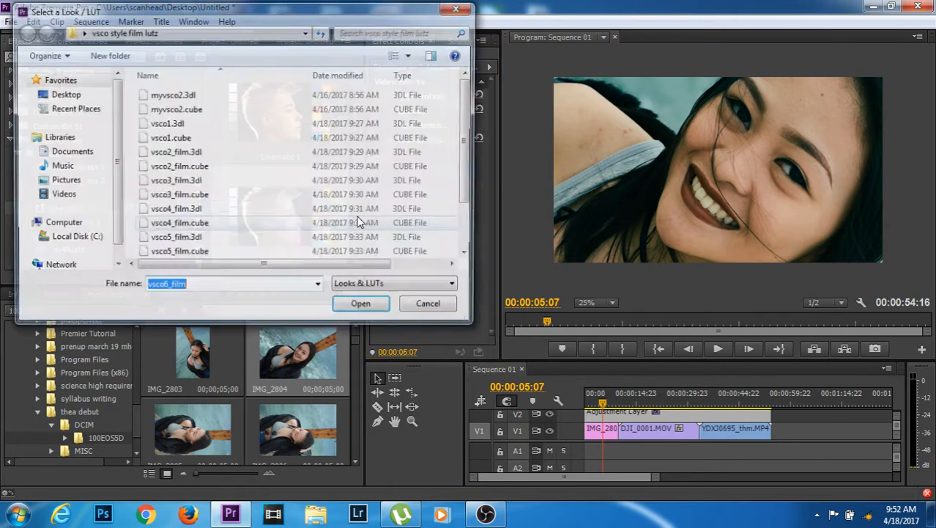
# Step: Reload vsco6_film, then apply myvsco2.cube as the adjustment layer's look
pyautogui.scroll(-3)
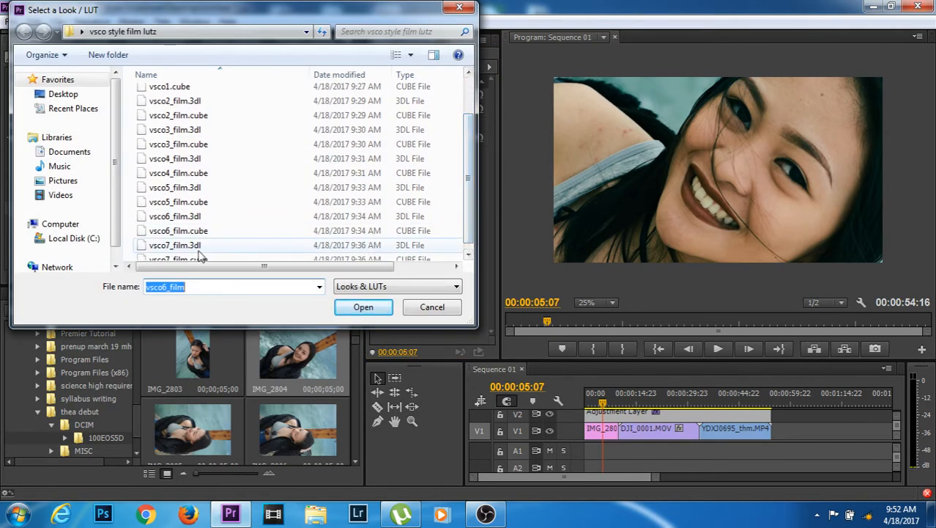
pyautogui.scroll(-3)
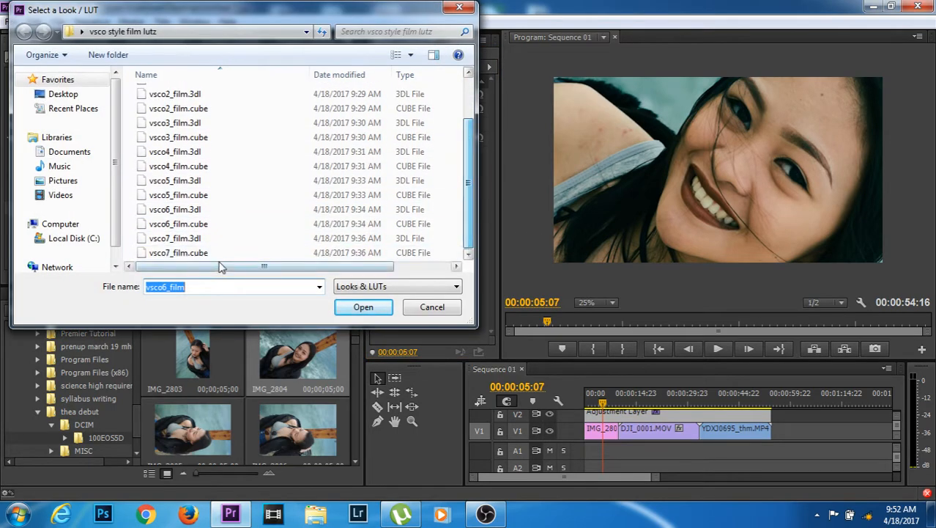
pyautogui.click(363, 306)
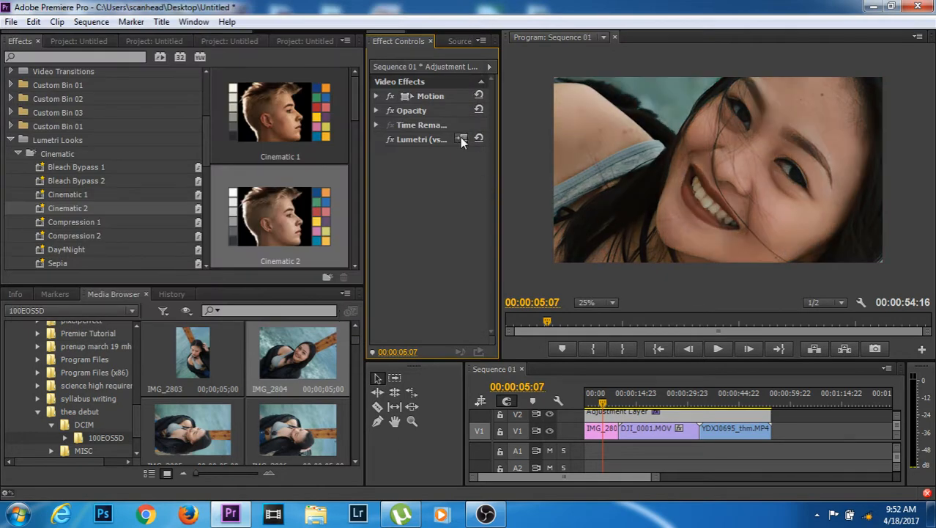
pyautogui.click(461, 139)
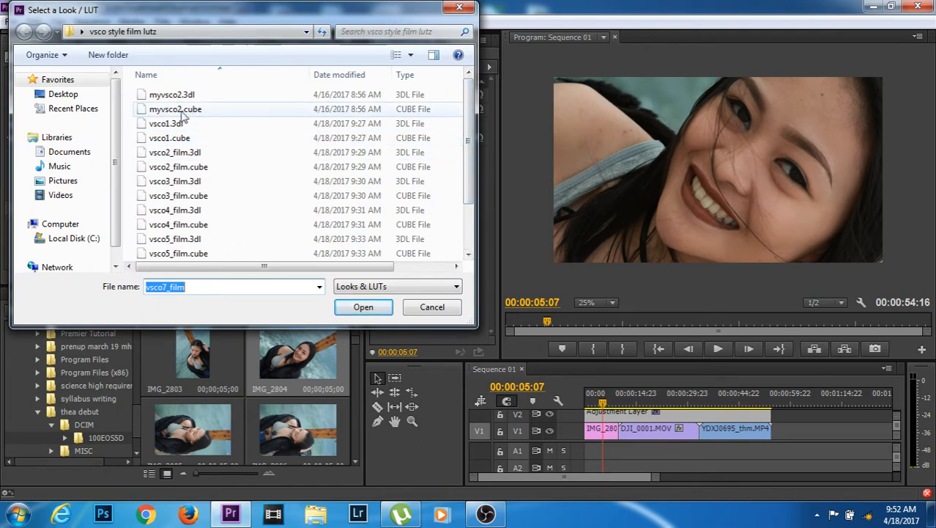
pyautogui.click(176, 109)
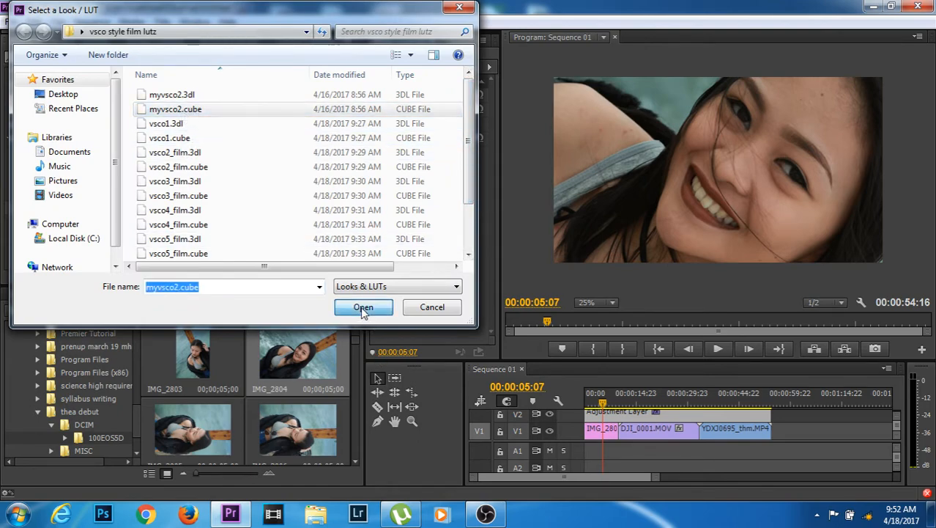
pyautogui.click(363, 306)
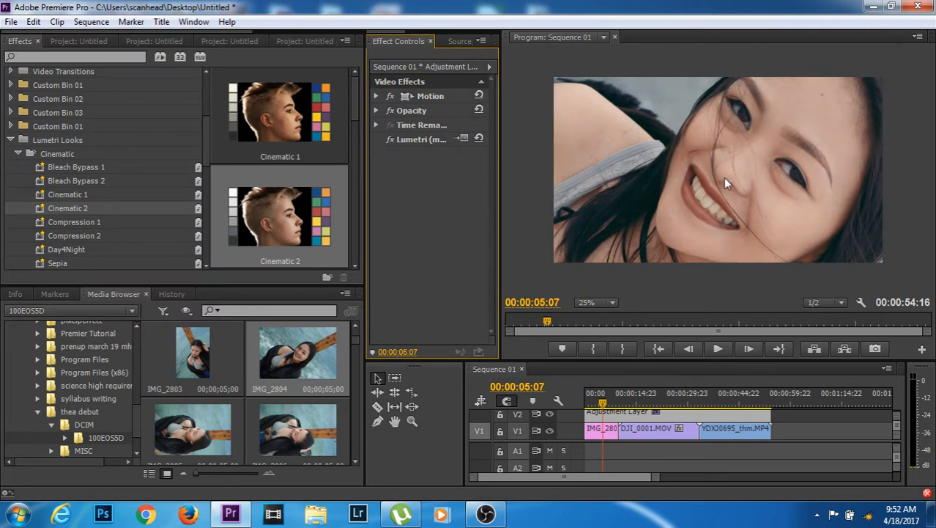
pyautogui.moveTo(623, 408)
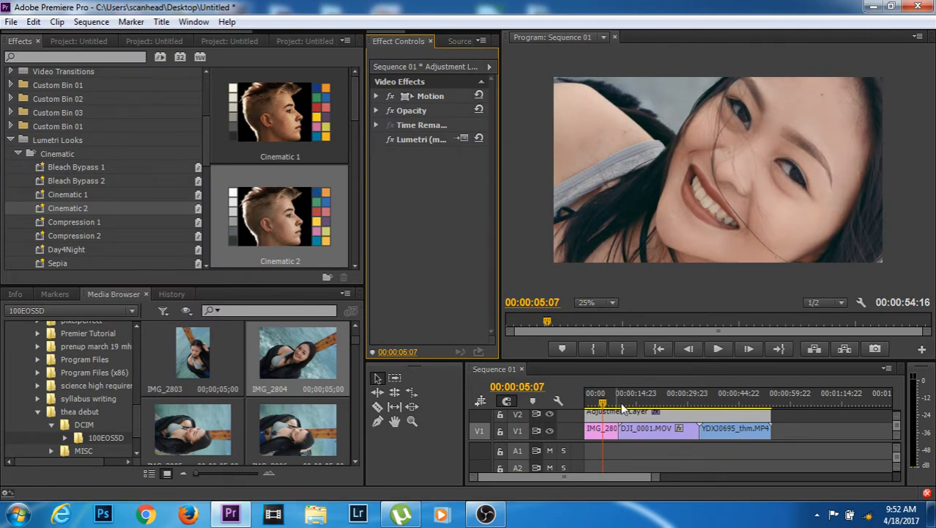
# Step: Move the playhead onto the drone clip and load the vsco1.cube look
pyautogui.click(636, 403)
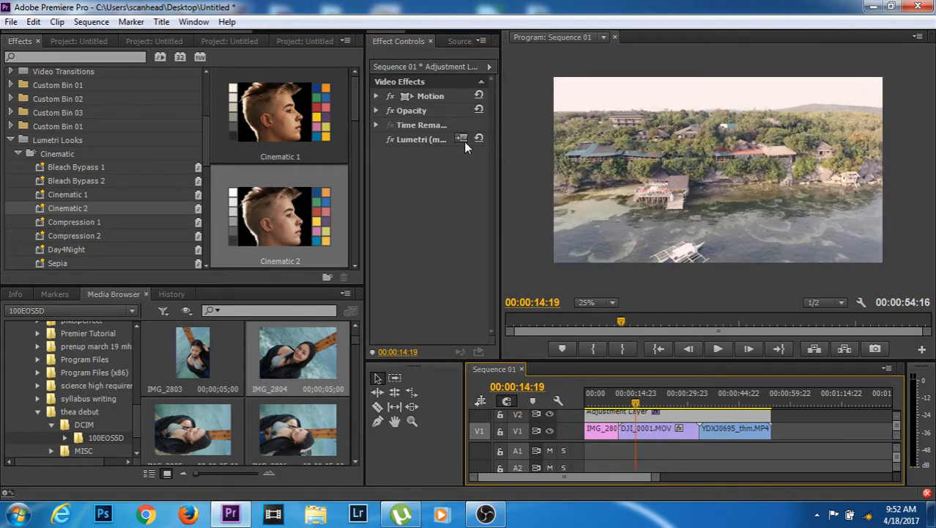
pyautogui.click(462, 139)
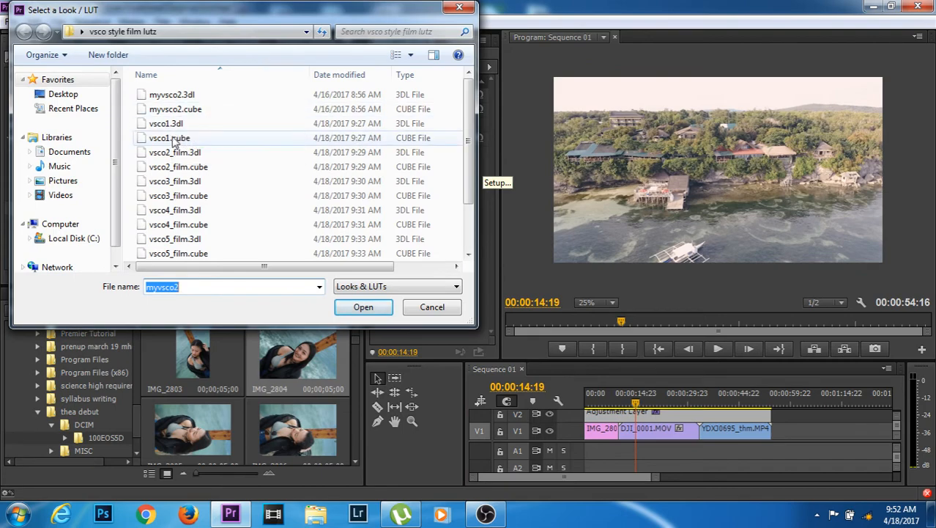
pyautogui.click(169, 138)
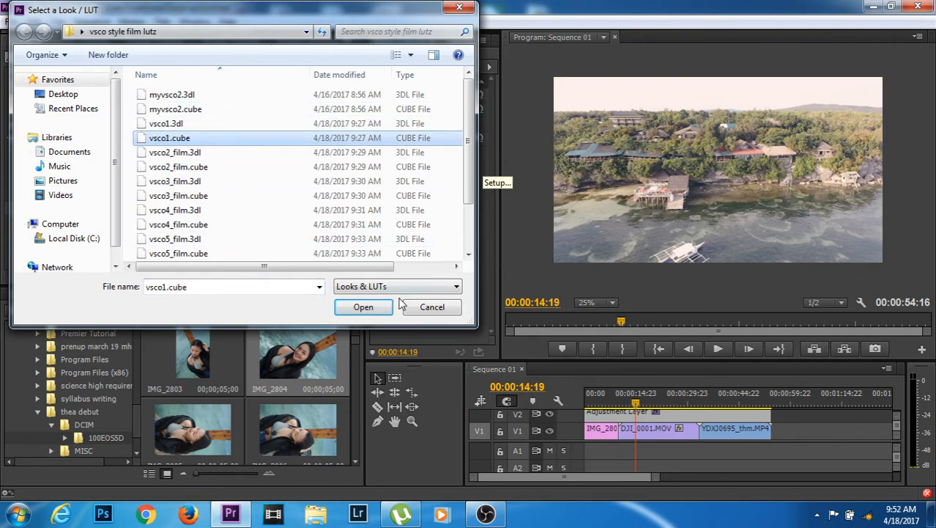
pyautogui.click(363, 306)
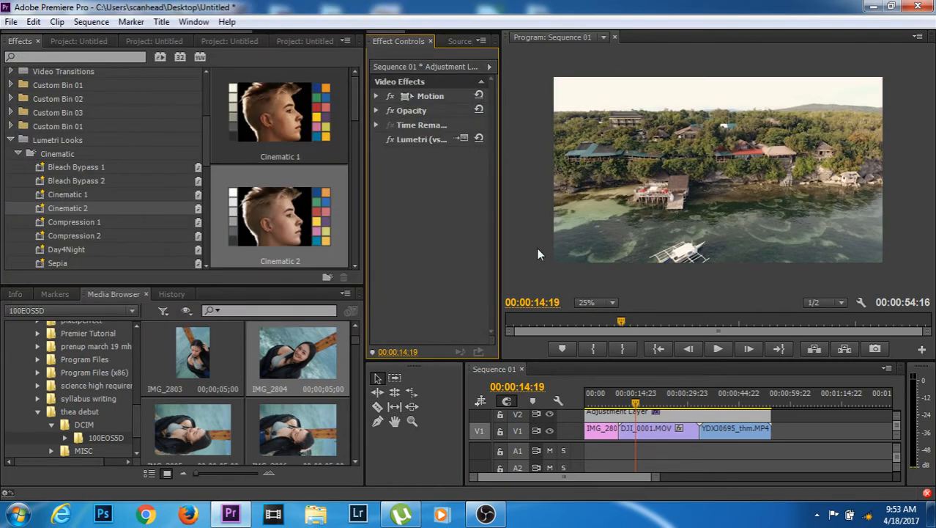
# Step: Advance into the drone clip and cycle through vsco2_film, vsco3_film and the next LUT
pyautogui.click(717, 348)
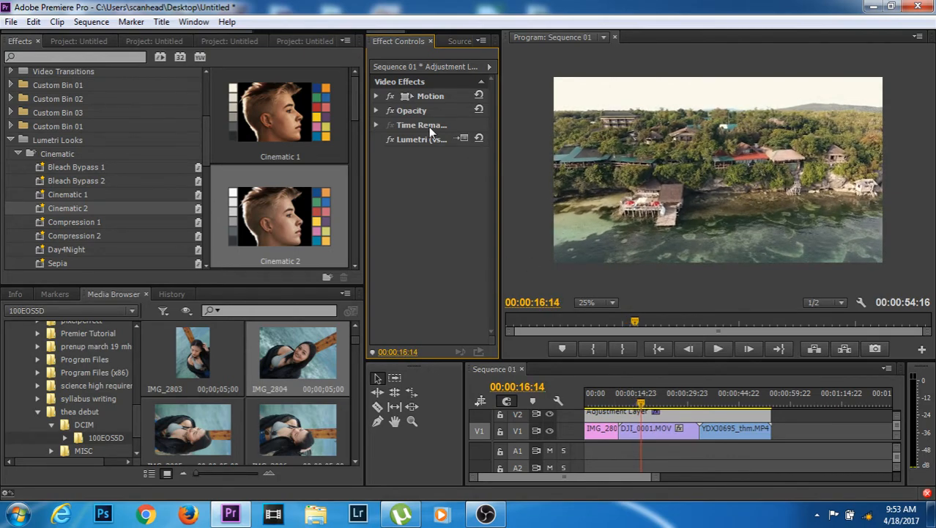
pyautogui.click(461, 139)
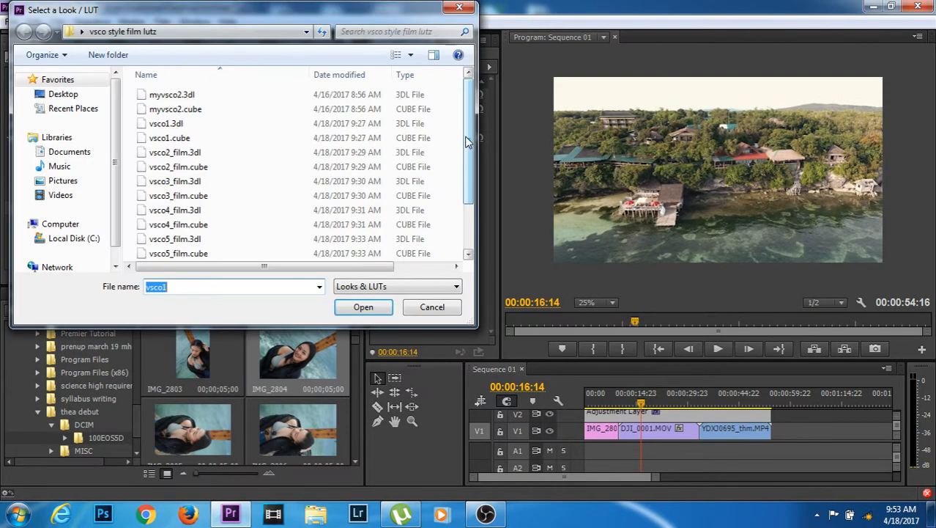
pyautogui.click(178, 166)
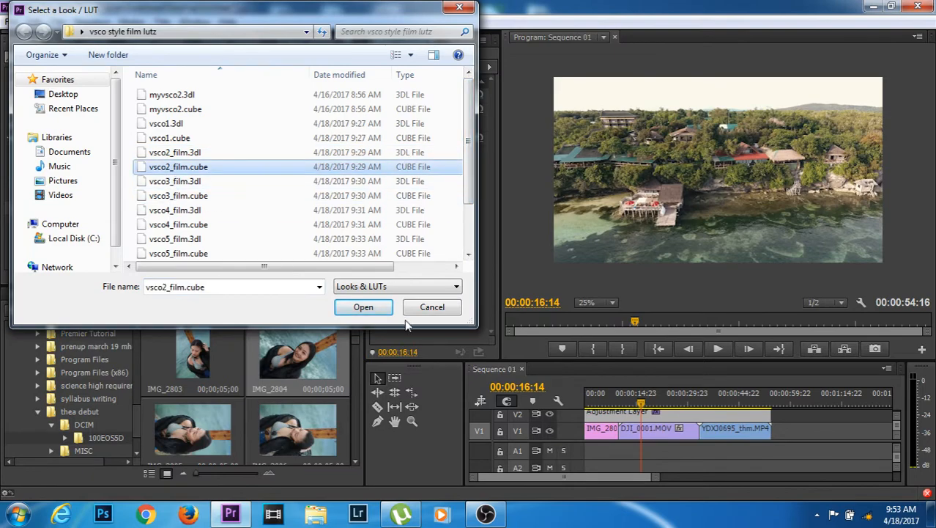
pyautogui.click(363, 306)
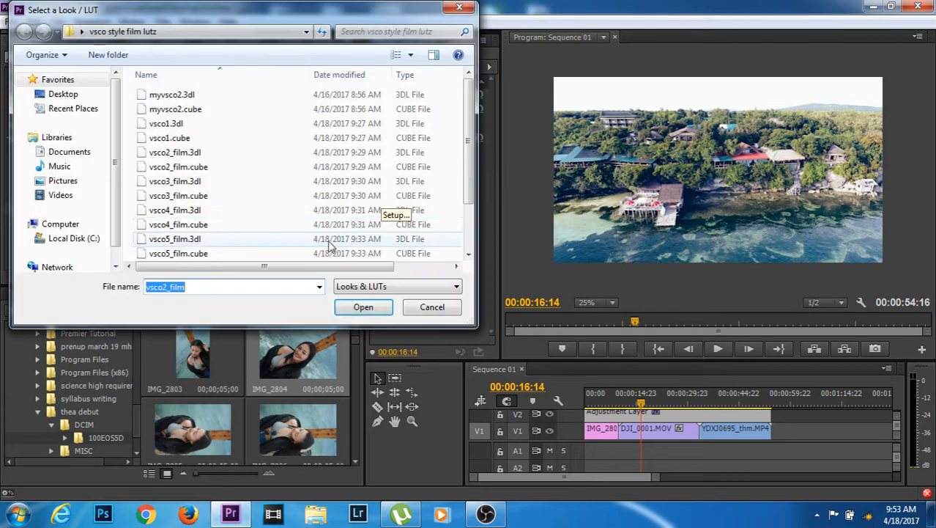
pyautogui.click(178, 196)
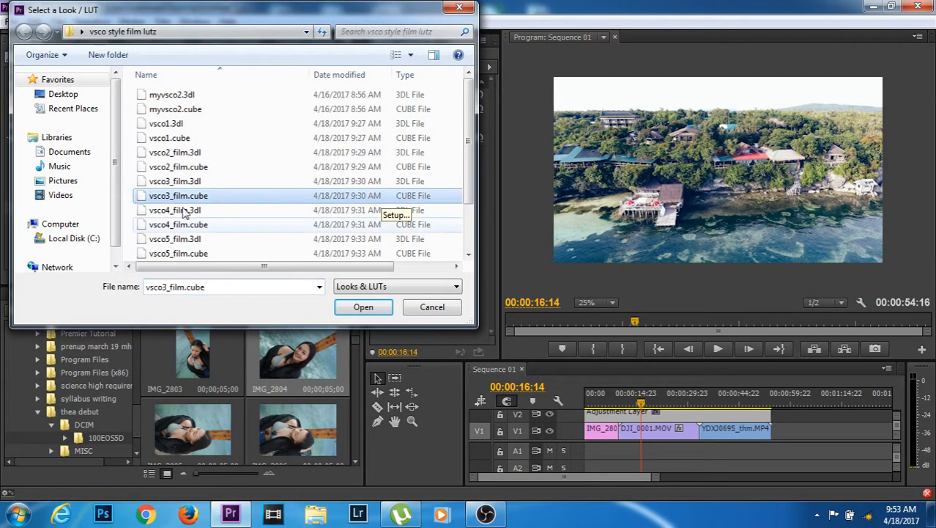
pyautogui.click(363, 306)
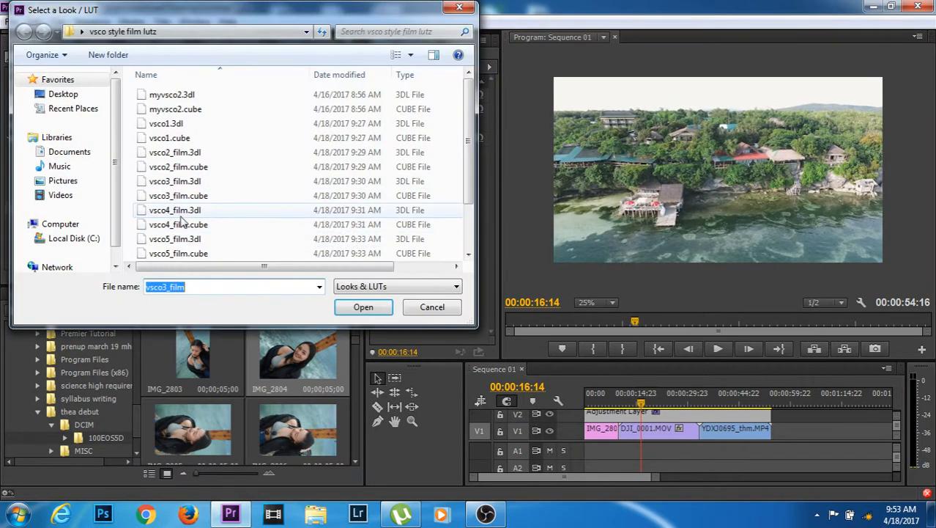
pyautogui.click(363, 307)
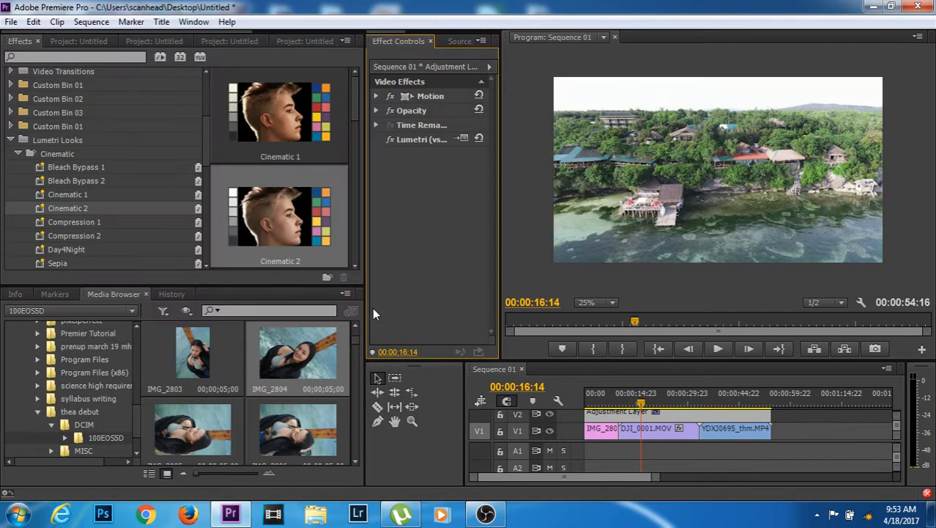
# Step: Step to a later drone frame and load vsco5_film.cube onto the adjustment layer
pyautogui.click(666, 404)
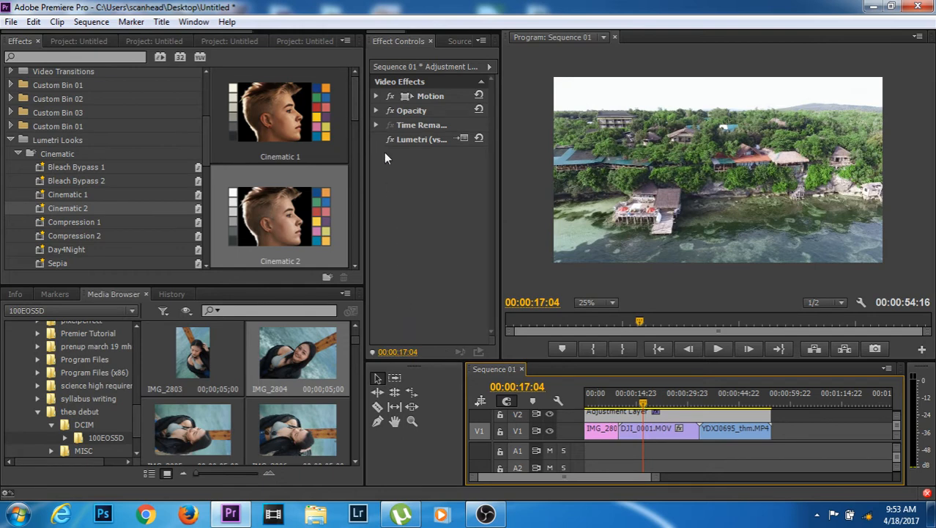
pyautogui.click(391, 139)
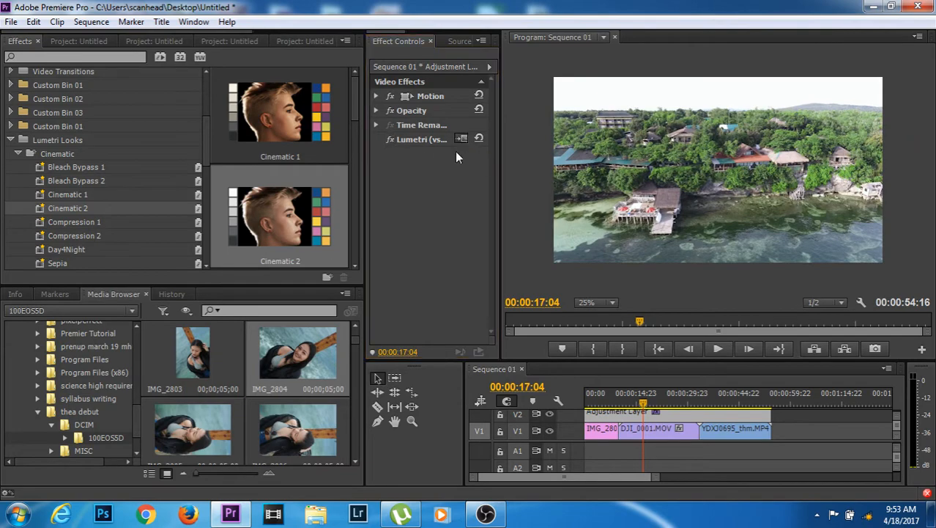
pyautogui.click(461, 139)
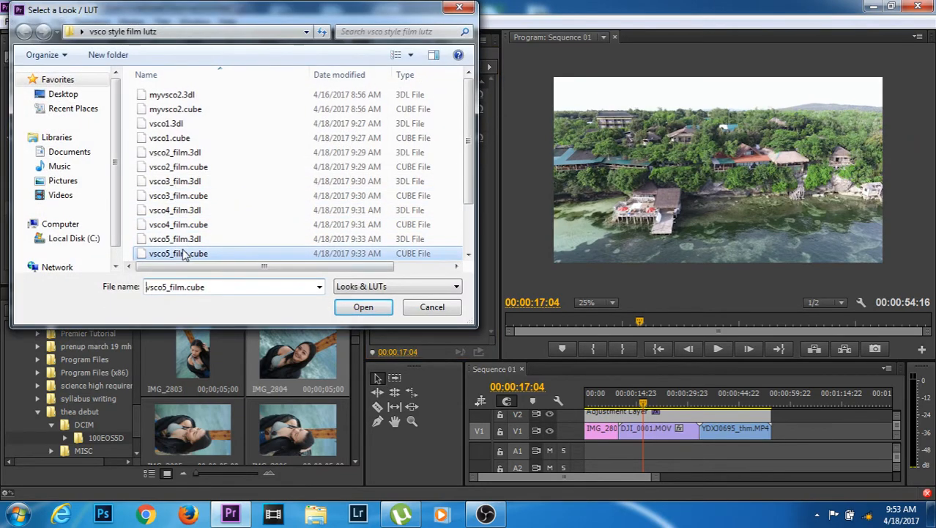
pyautogui.click(363, 307)
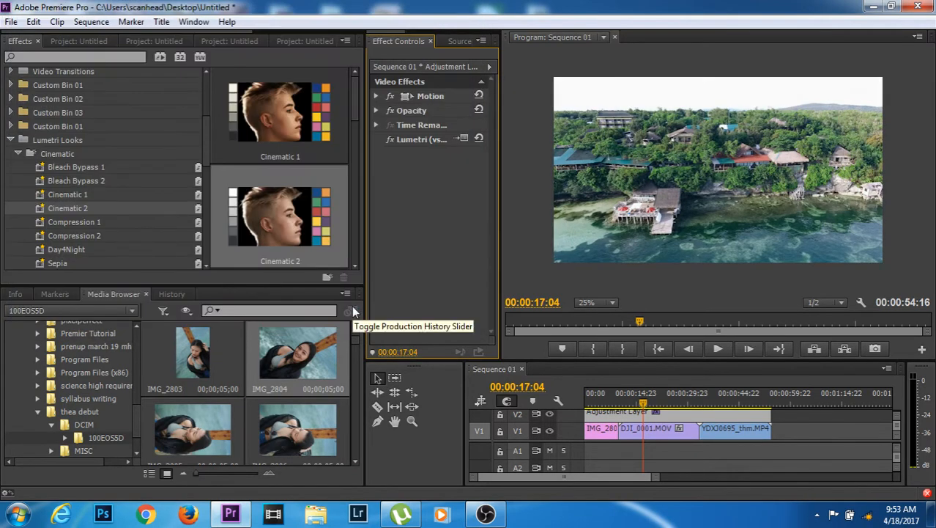
# Step: Preview the vsco5_film grade across the crowd, portrait and drone clips
pyautogui.click(663, 403)
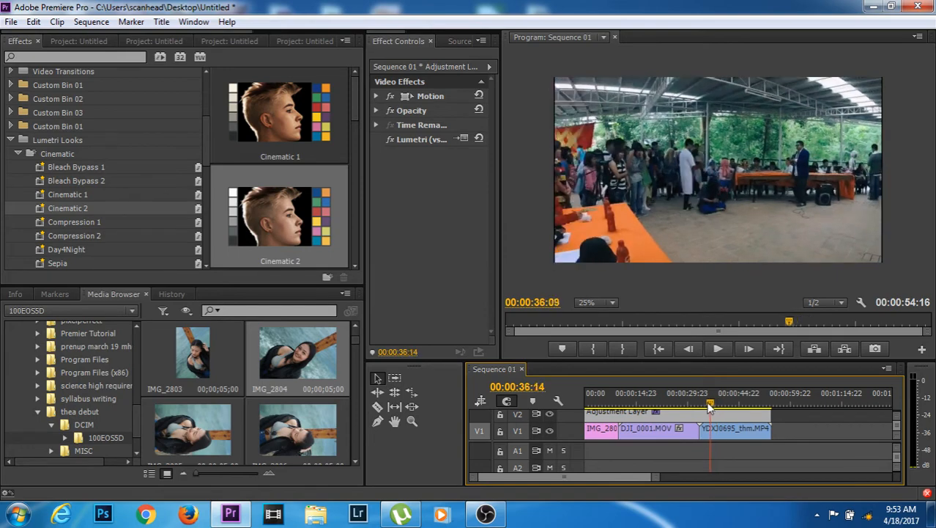
pyautogui.click(602, 403)
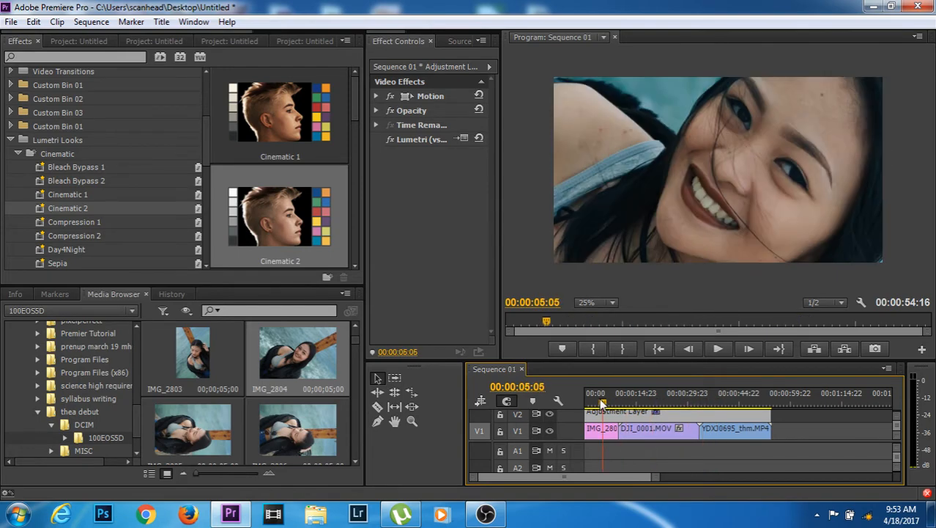
pyautogui.click(653, 404)
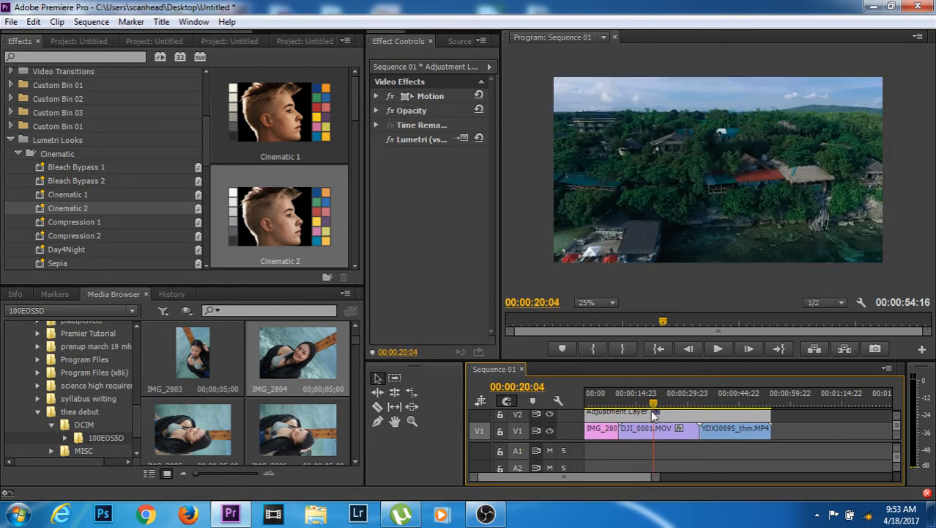